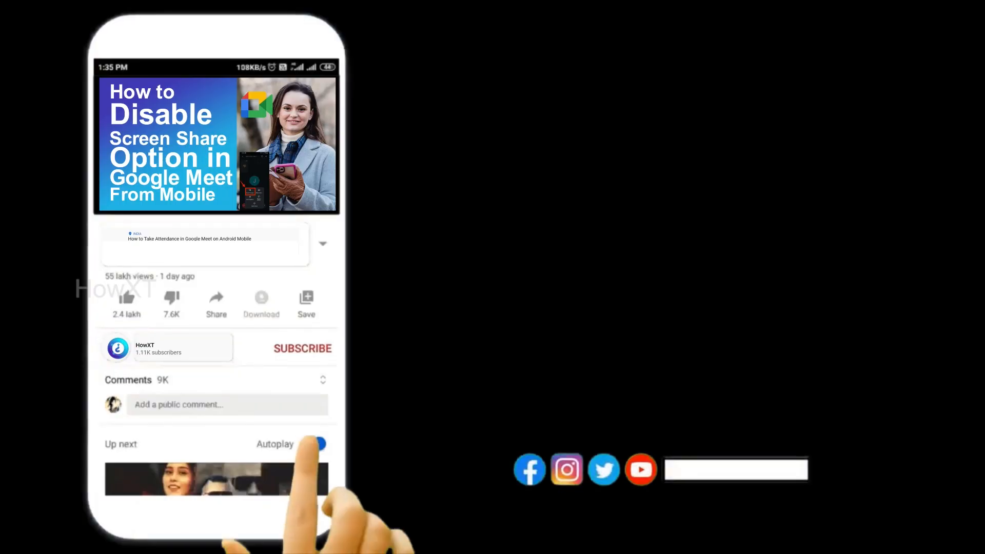
- Launch Google Chrome and scroll the Google apps list to Docs
left_click(302, 348)
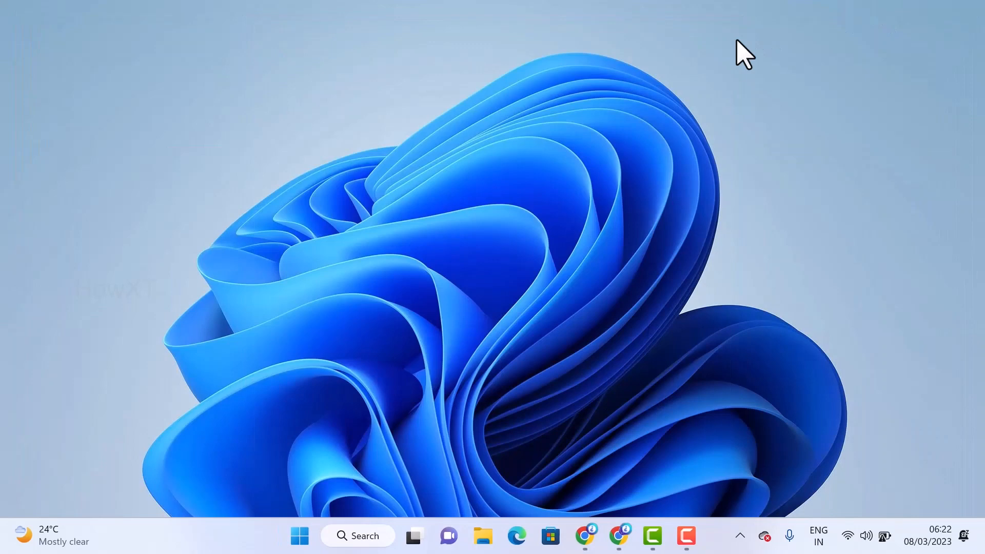
mouse_move(622, 536)
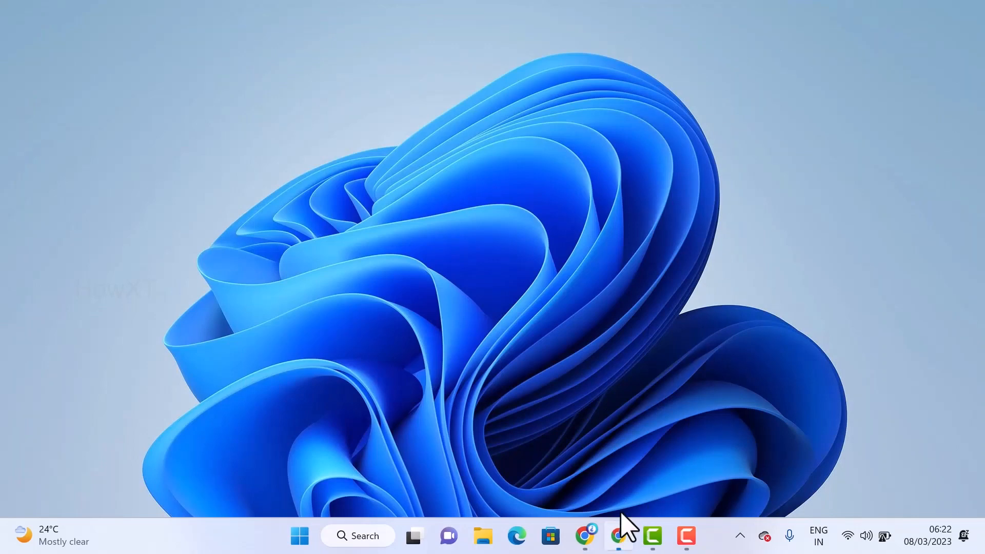
left_click(586, 535)
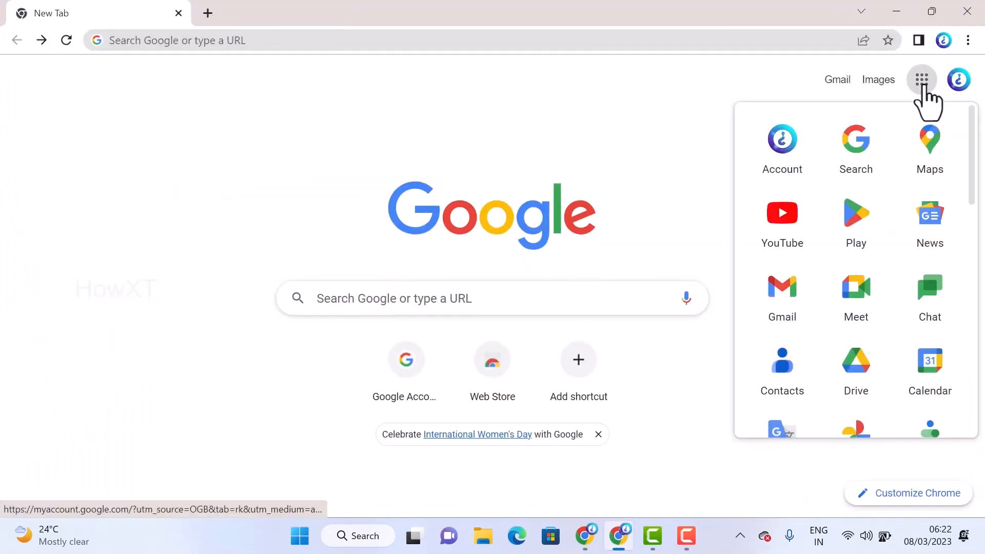
mouse_move(892, 122)
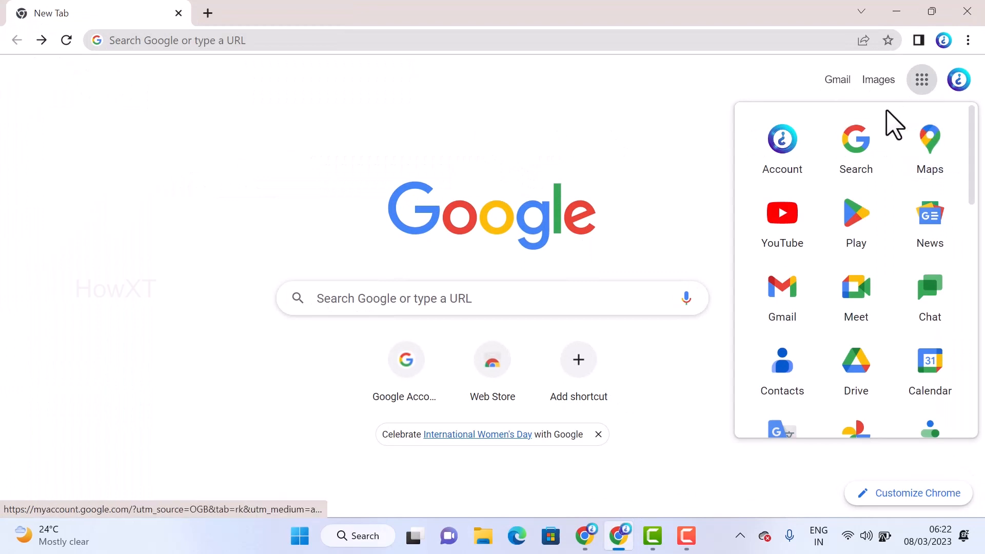
mouse_move(921, 79)
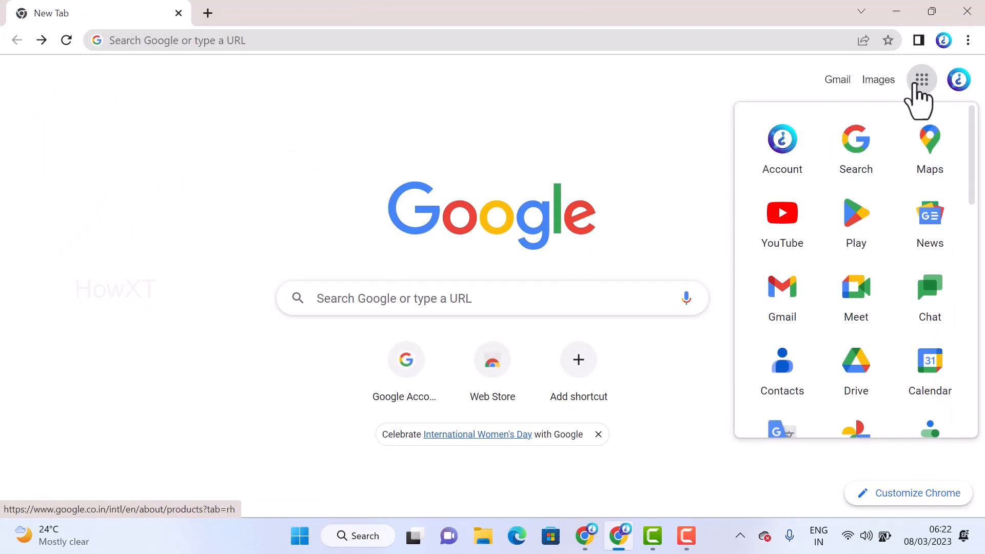
mouse_move(921, 80)
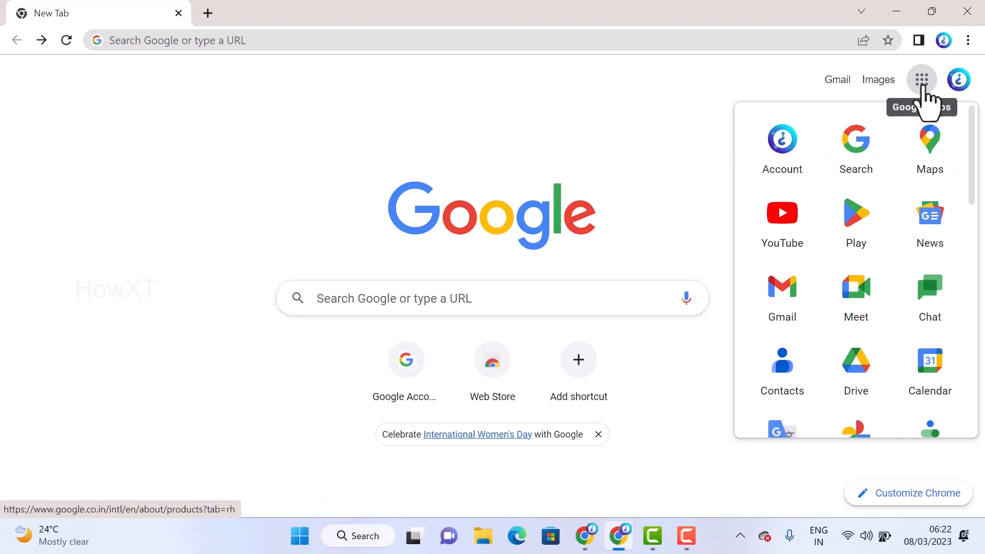
scroll("down", 3)
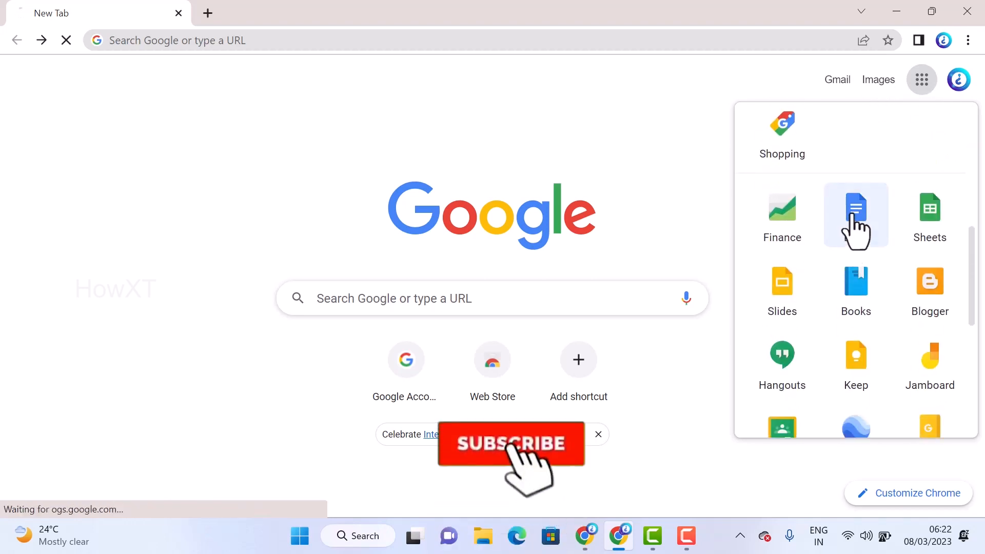
- Open Google Docs from the apps list and scroll to the recent lesson plan documents
left_click(856, 215)
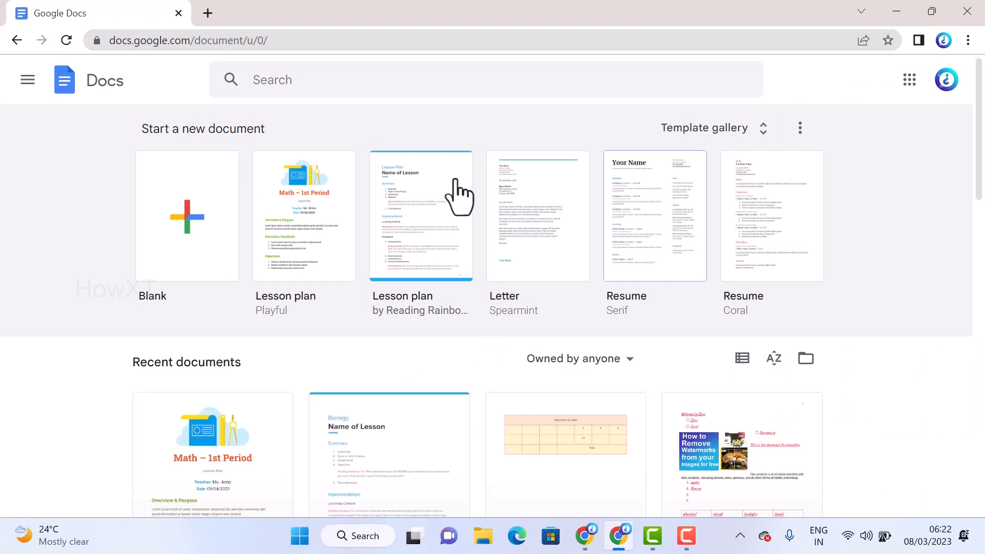
scroll("down", 3)
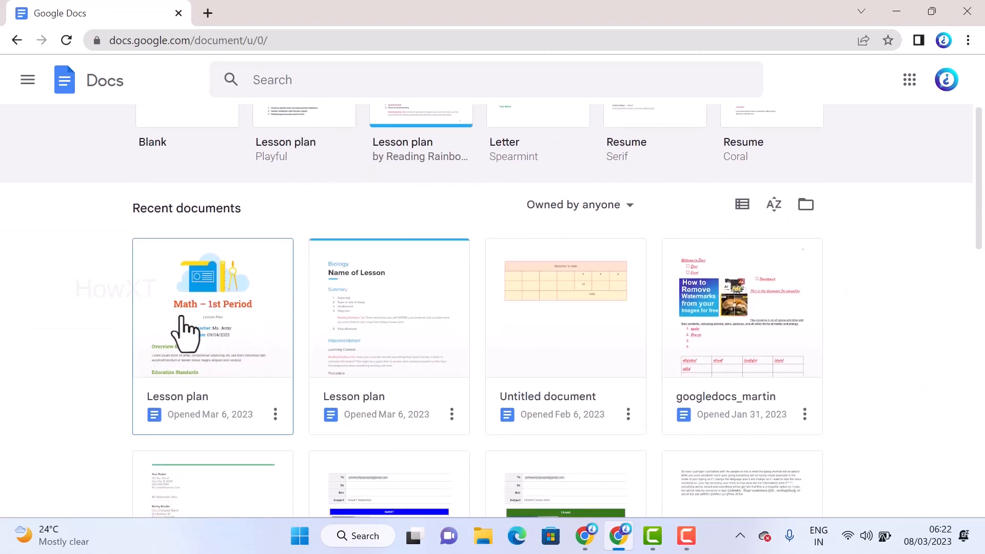
mouse_move(184, 339)
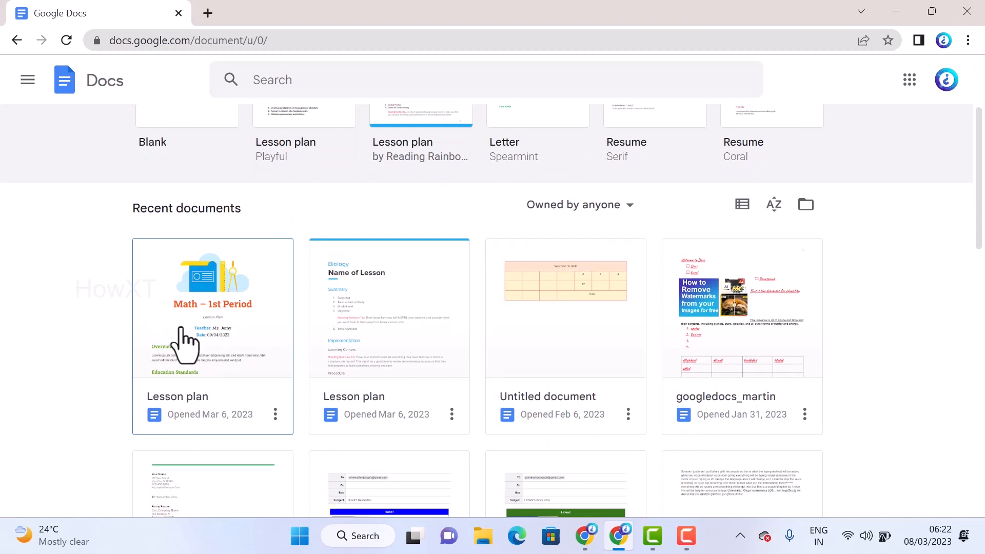
mouse_move(178, 335)
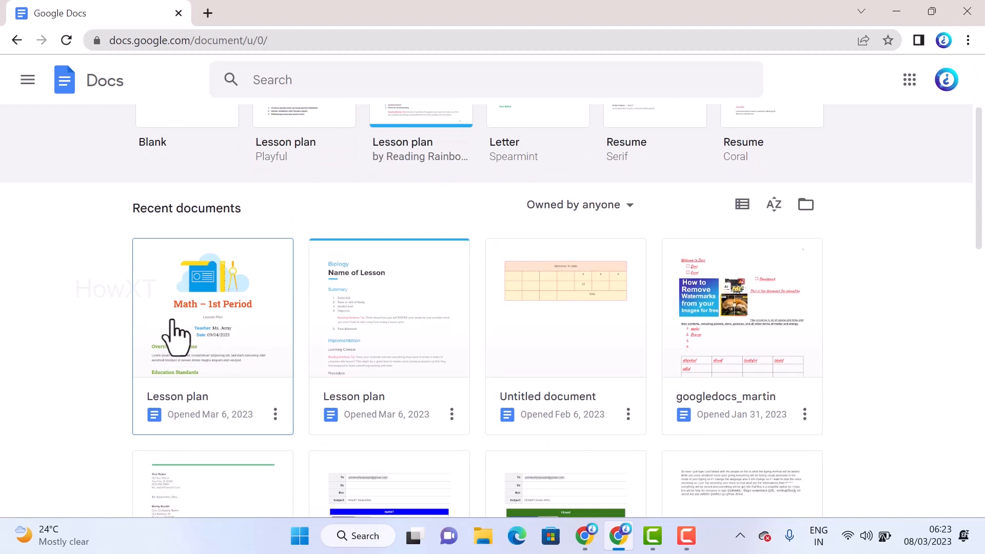
- Open the Math – 1st Period Lesson plan and scroll through its content
left_click(212, 308)
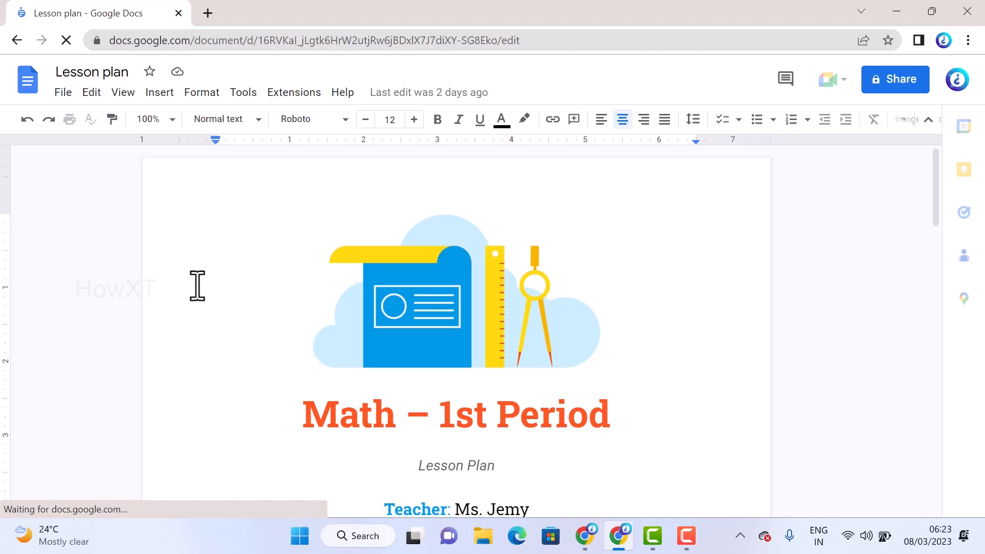
scroll("down", 3)
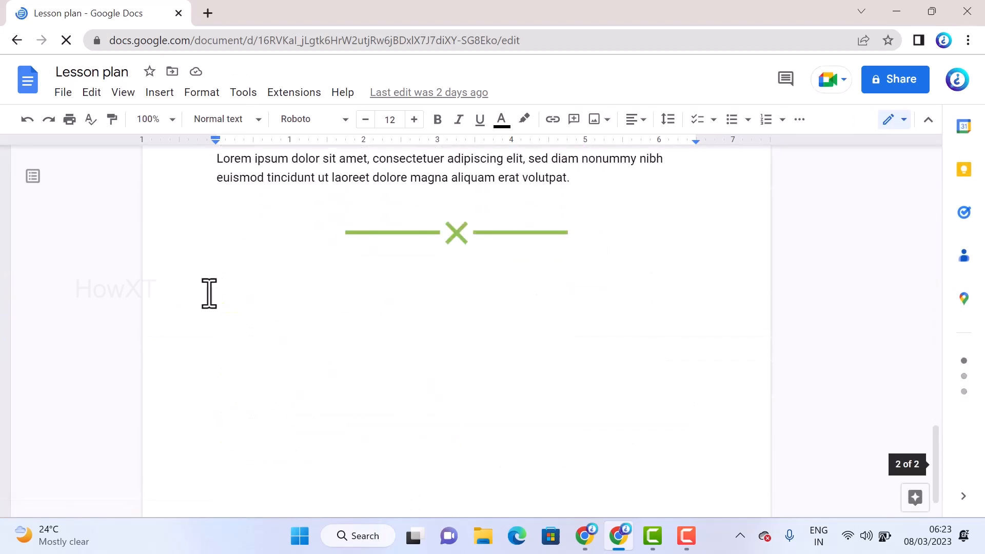
scroll("up", 3)
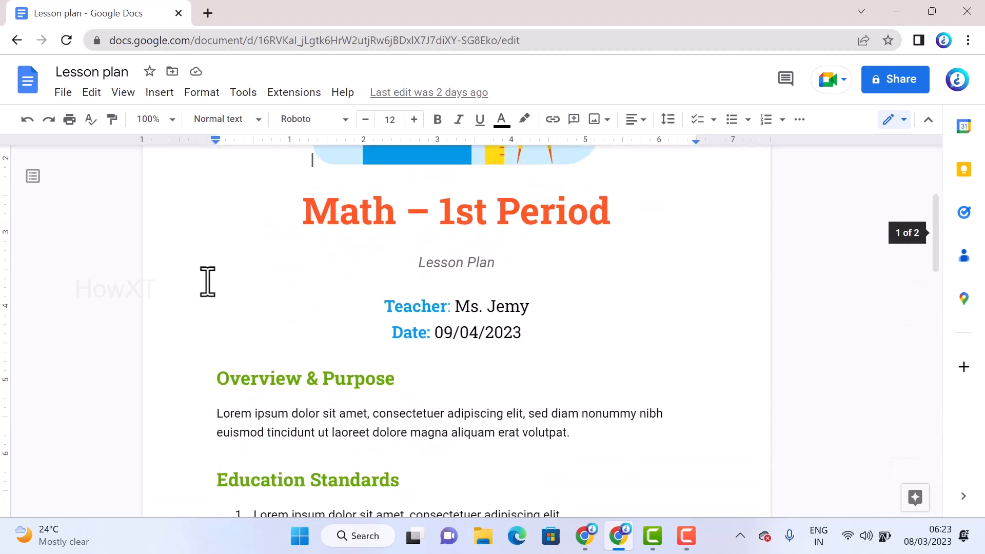
scroll("up", 3)
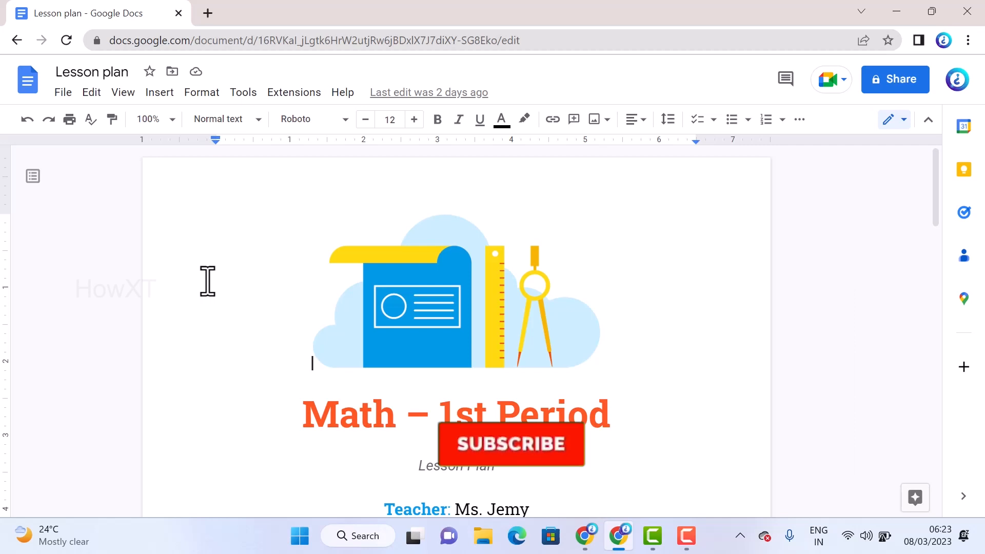
left_click(509, 443)
type("am")
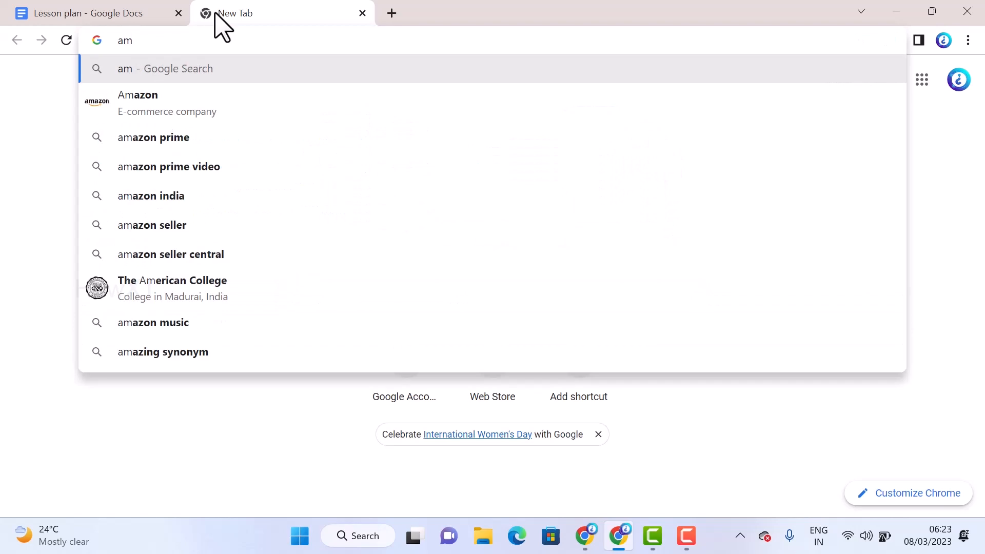
left_click(137, 95)
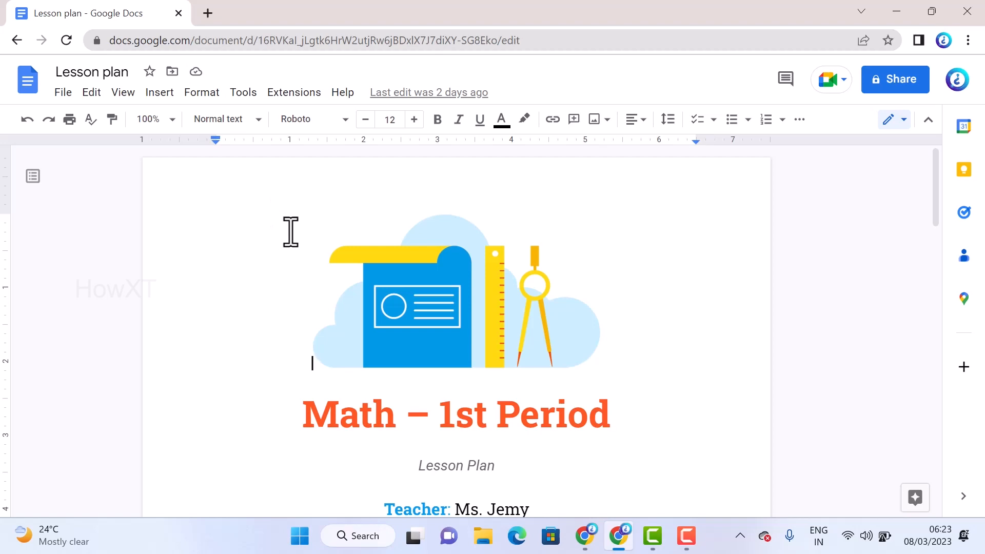
scroll("down", 3)
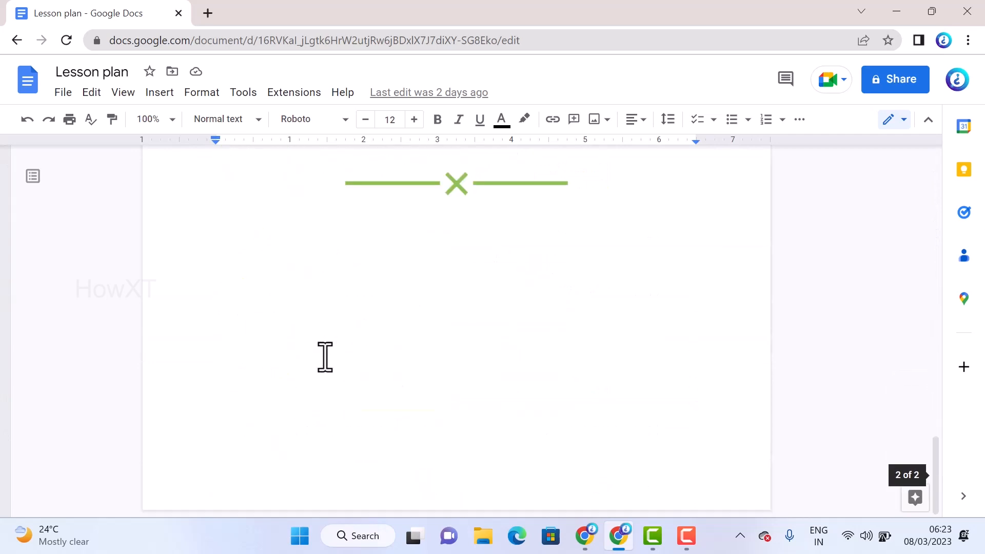
scroll("up", 3)
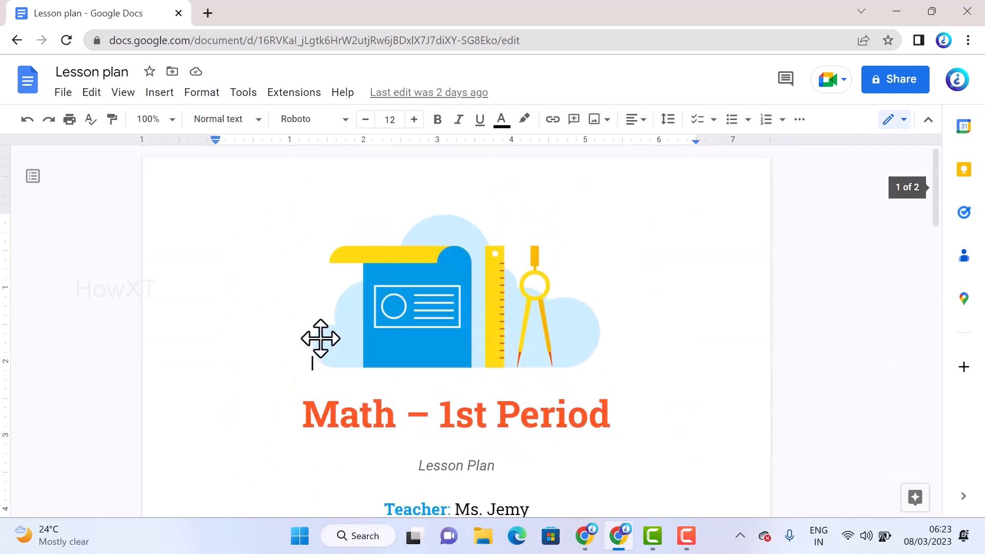
mouse_move(314, 335)
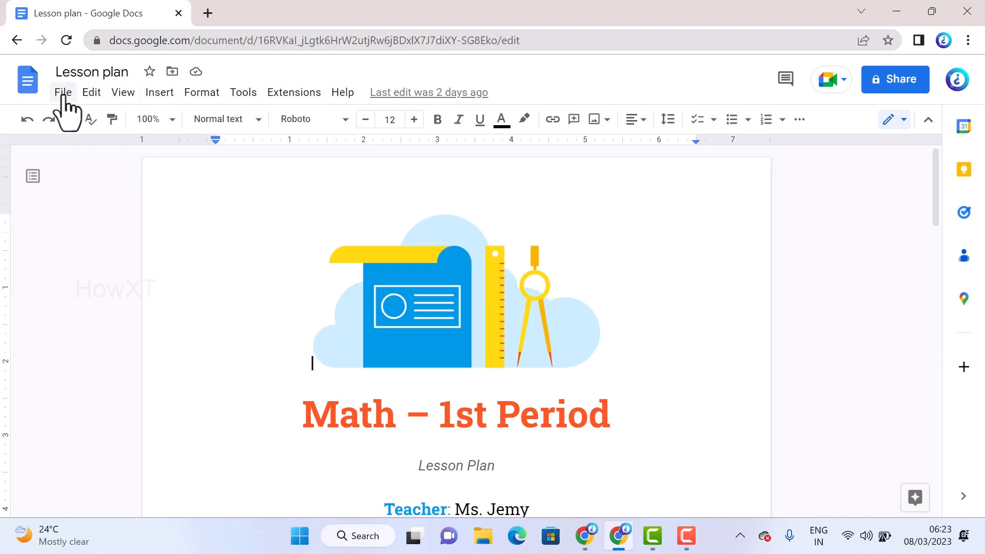
- Open the File menu to reach the Share > Publish to web option
left_click(63, 92)
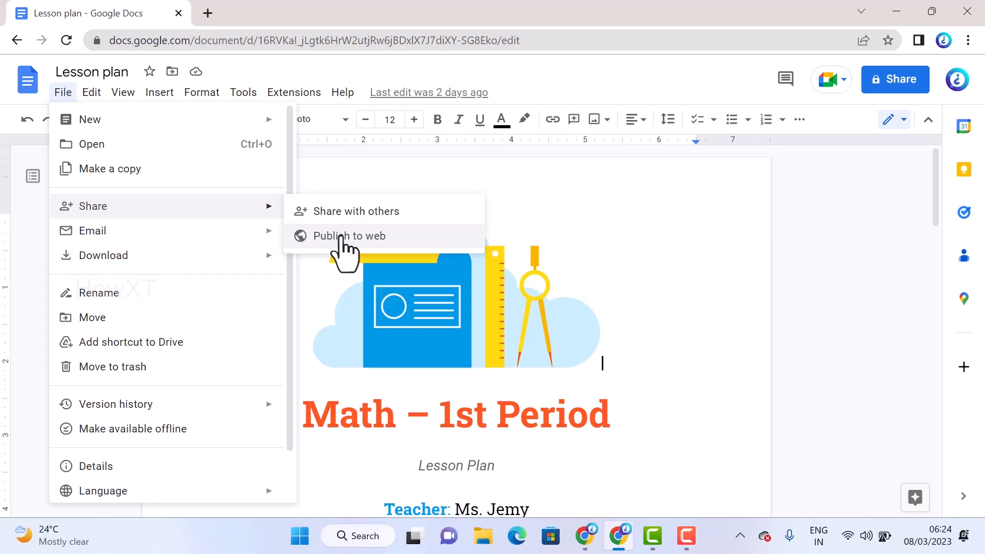
- Publish the Lesson plan to the web as a link and confirm with OK
left_click(351, 235)
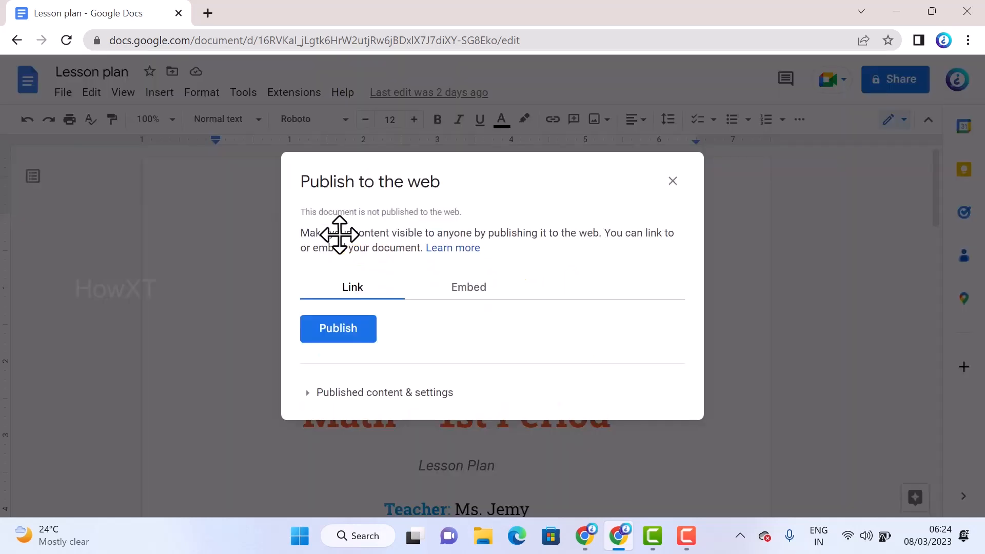
mouse_move(504, 240)
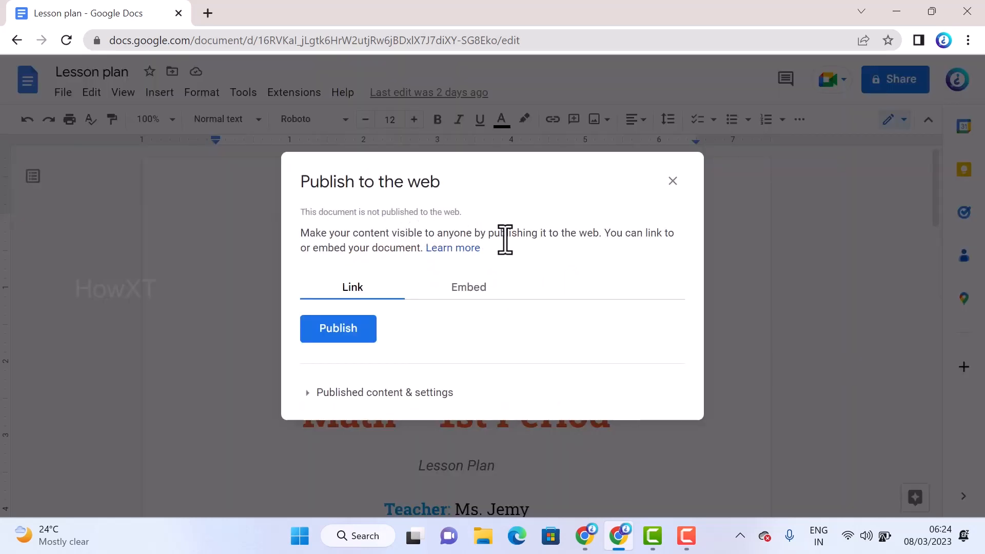
mouse_move(627, 254)
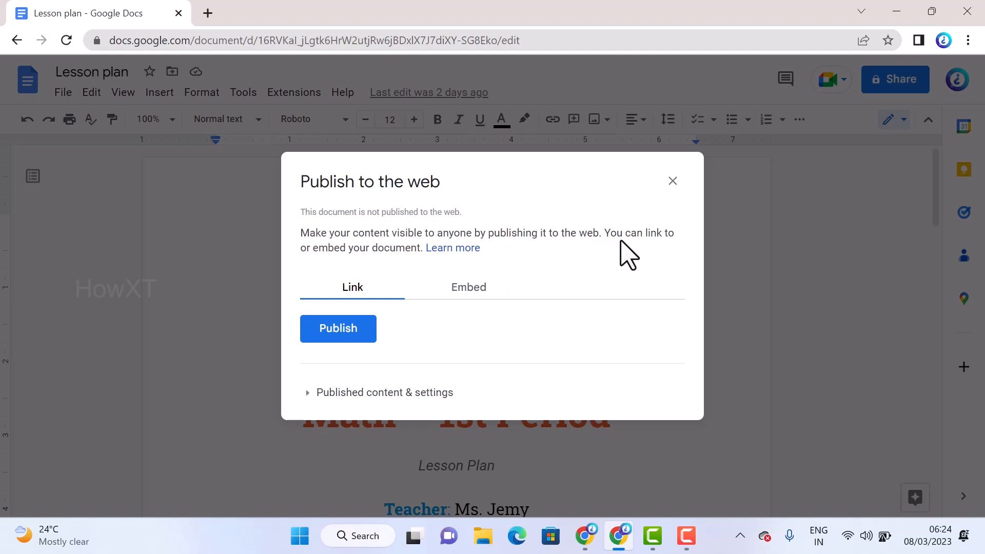
mouse_move(363, 271)
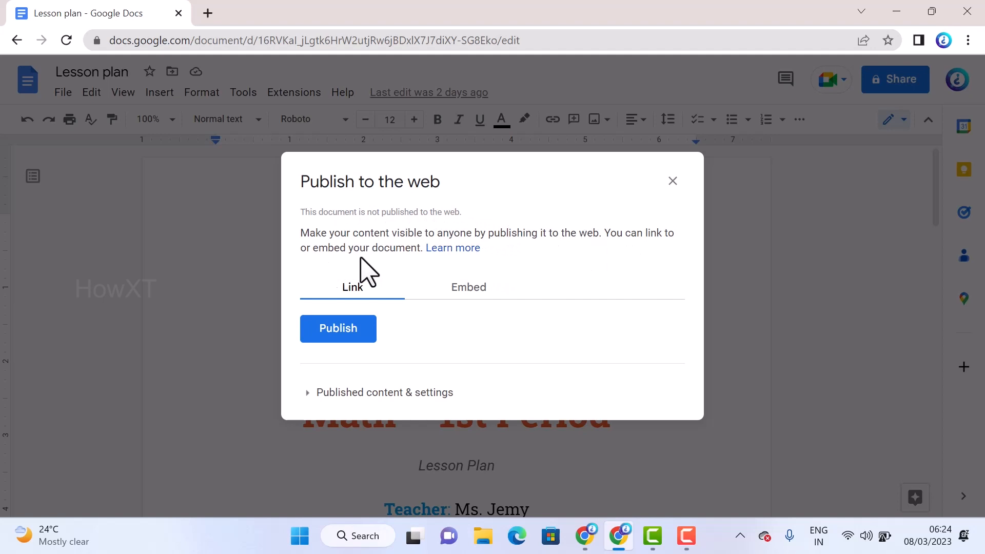
mouse_move(357, 295)
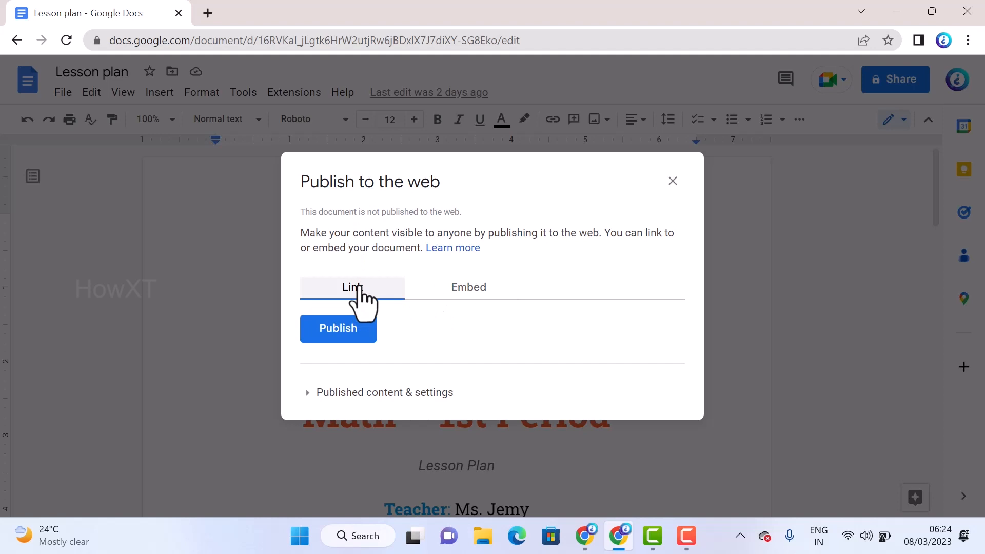
left_click(468, 287)
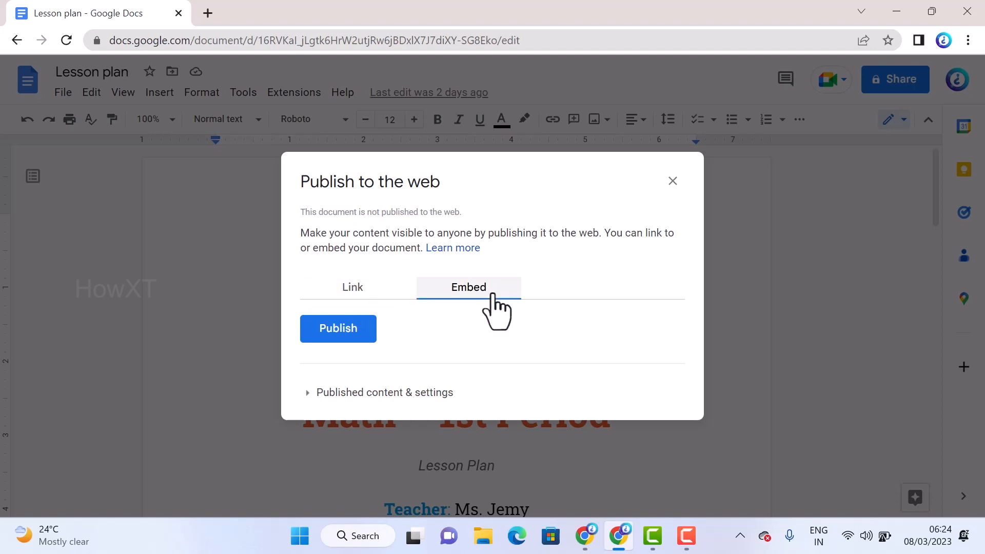
mouse_move(484, 298)
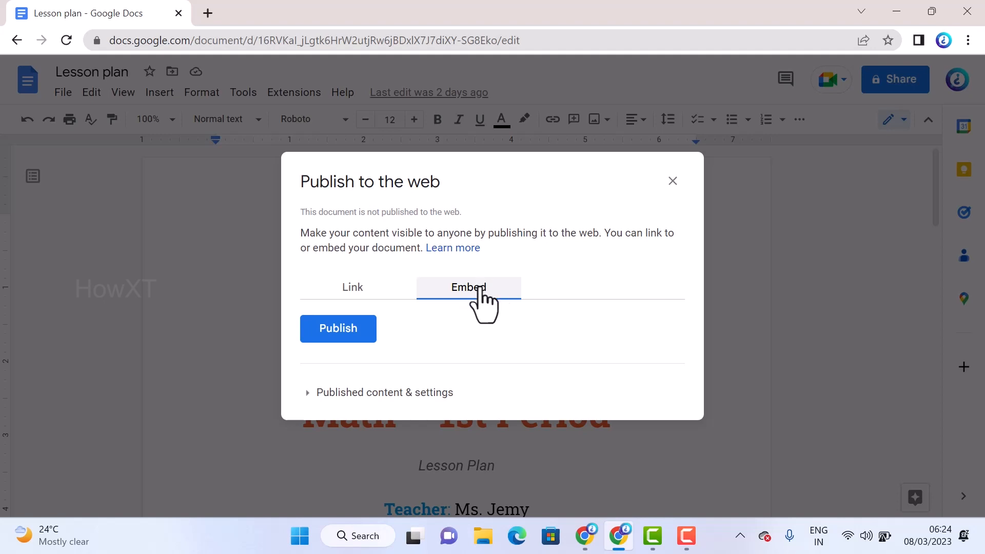
left_click(353, 287)
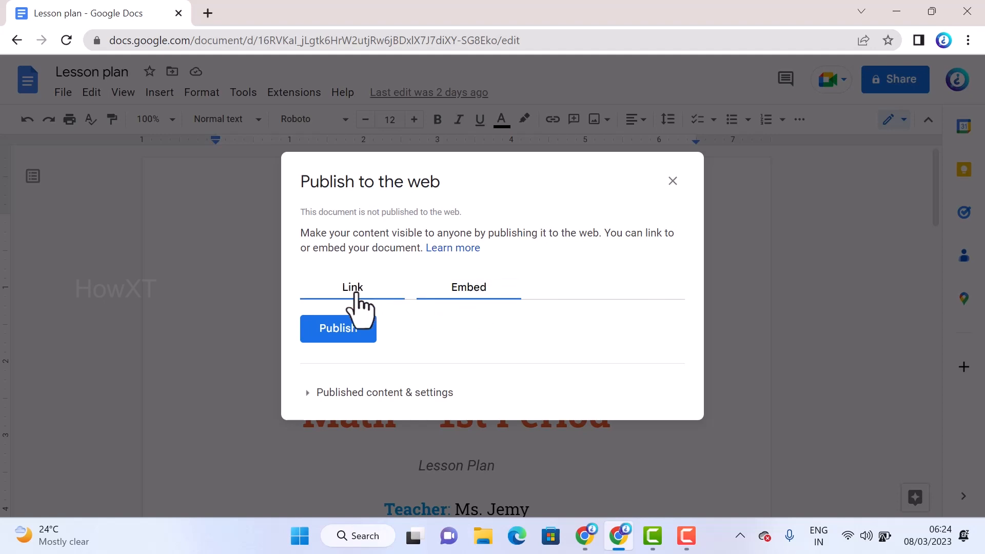
left_click(352, 287)
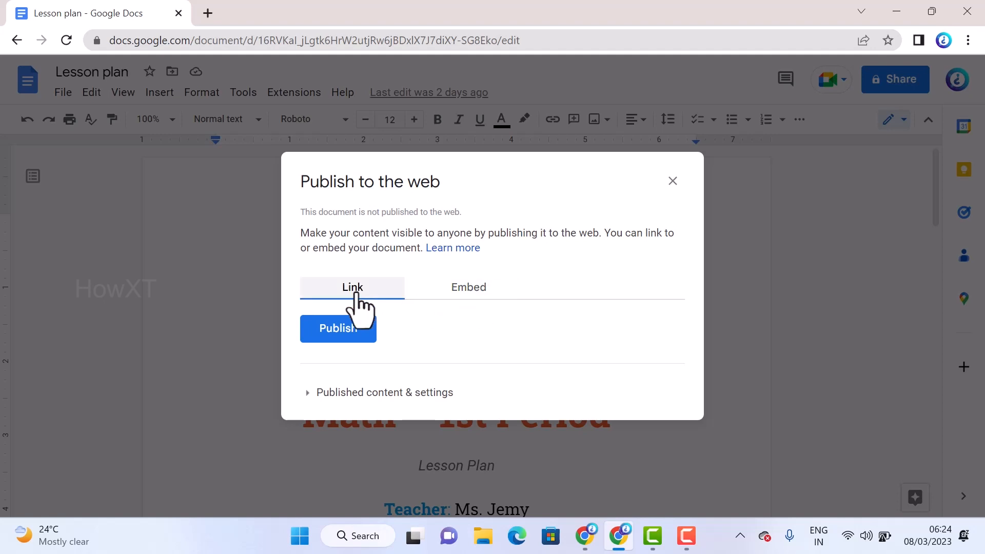
mouse_move(337, 328)
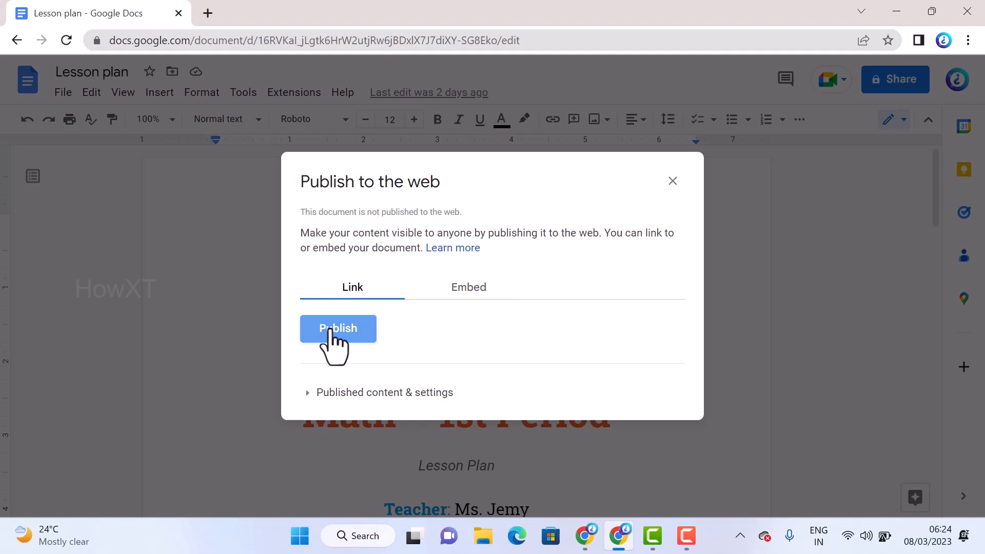
left_click(338, 328)
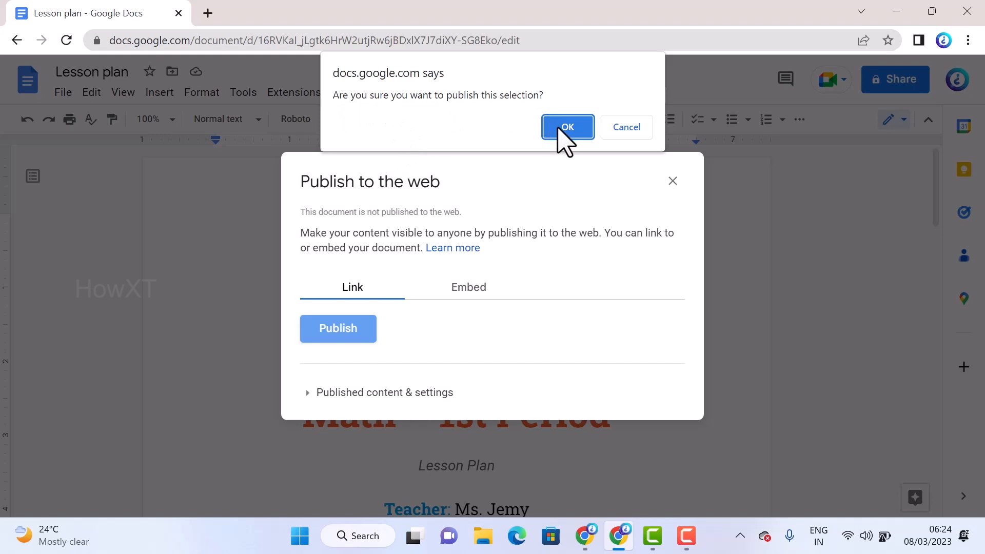
left_click(566, 126)
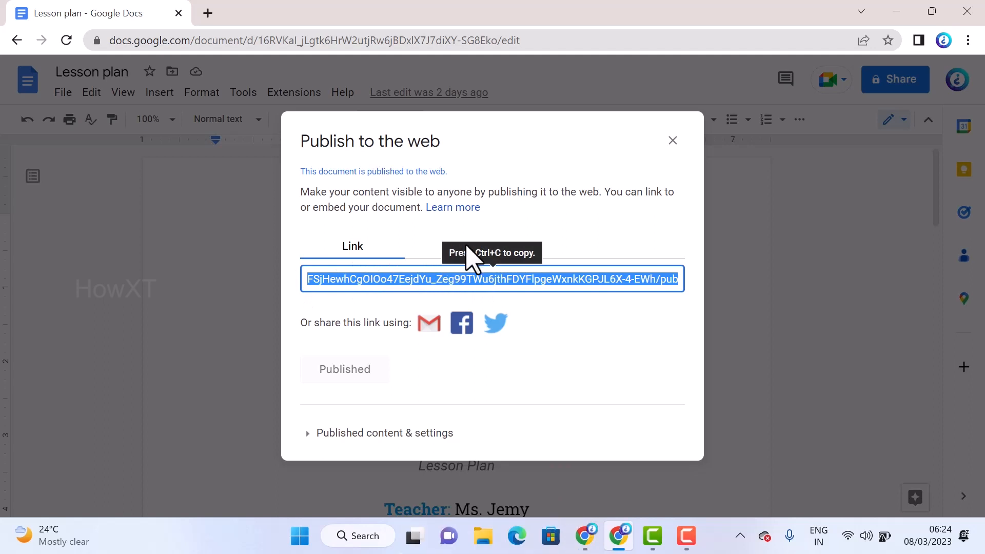
mouse_move(483, 276)
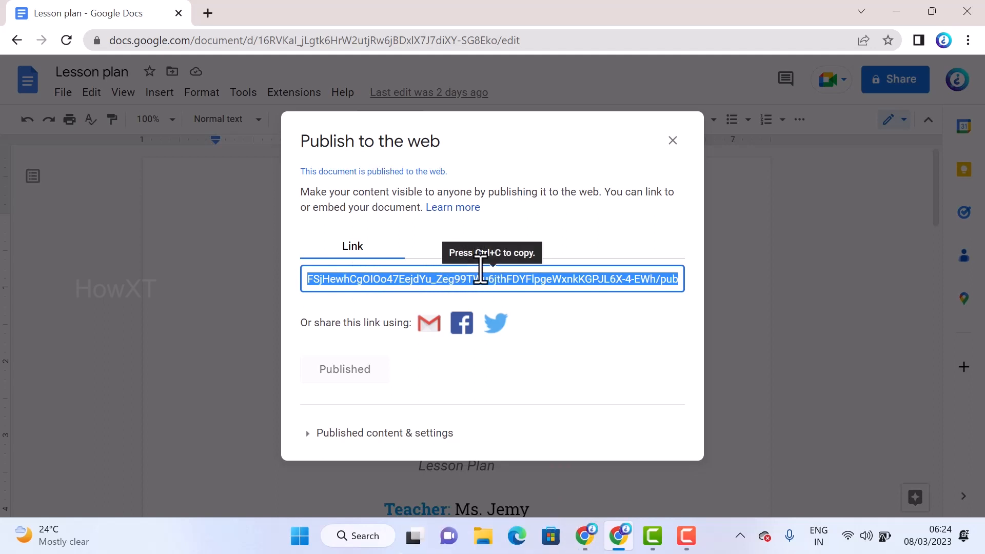
mouse_move(207, 13)
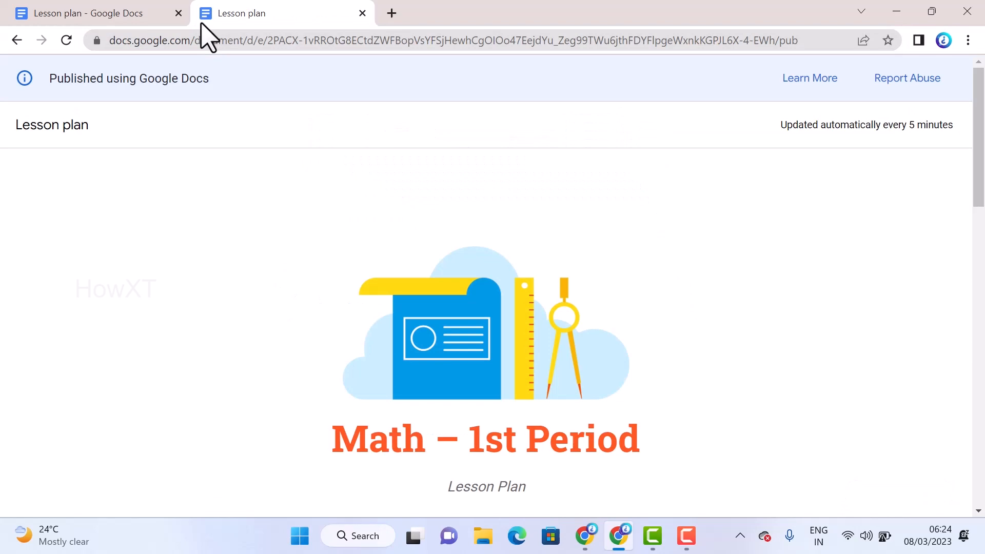
- Scroll through the published Lesson plan page in its separate tab
scroll("down", 3)
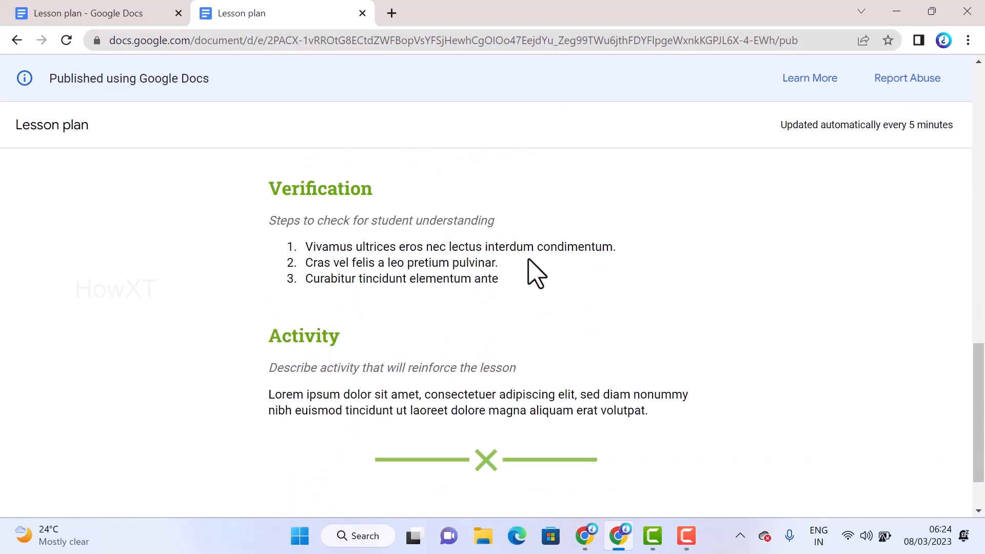
scroll("up", 3)
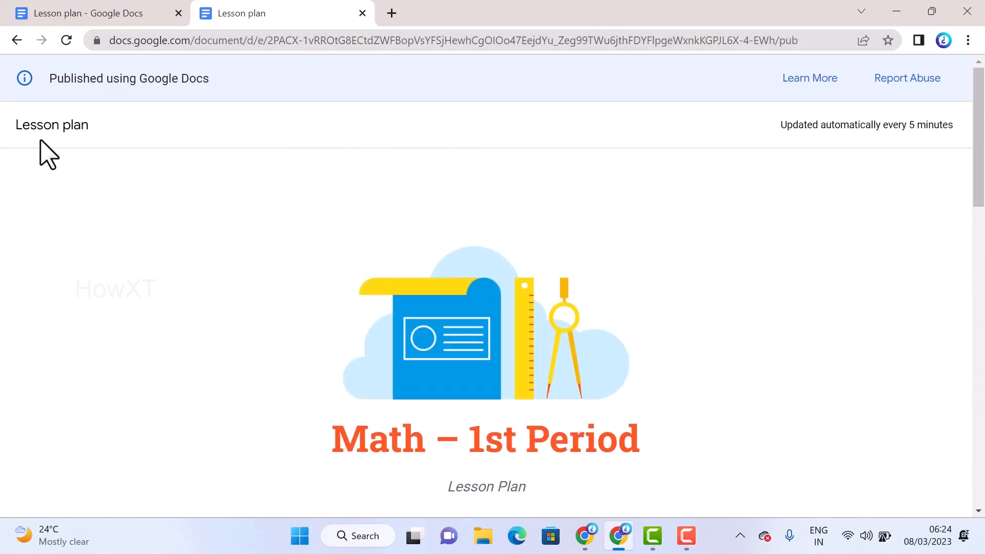
mouse_move(414, 76)
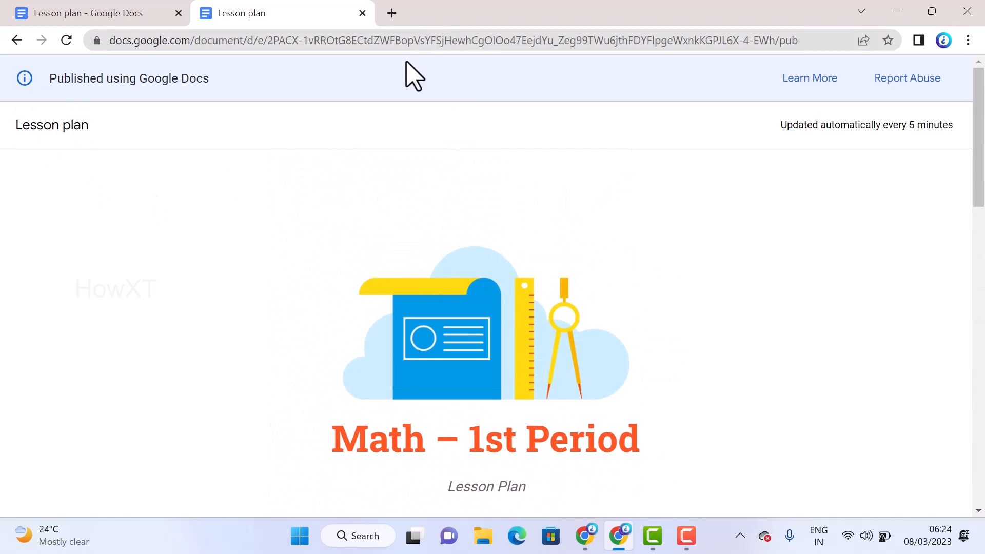
mouse_move(523, 377)
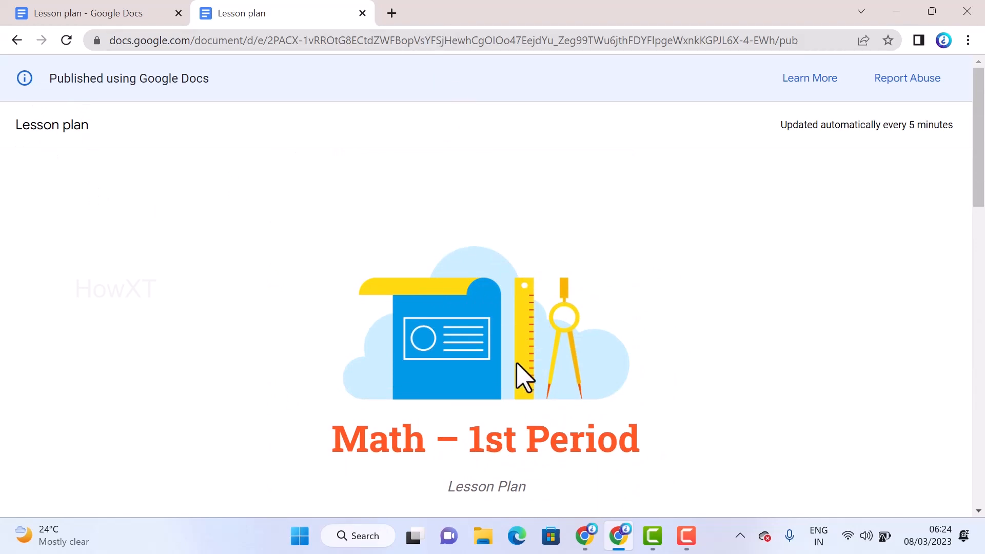
scroll("down", 3)
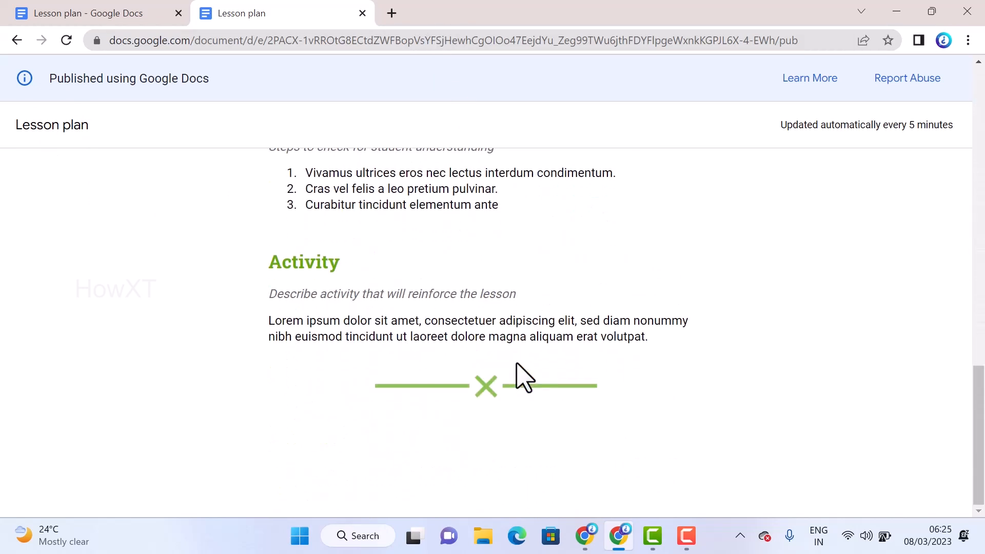
scroll("up", 3)
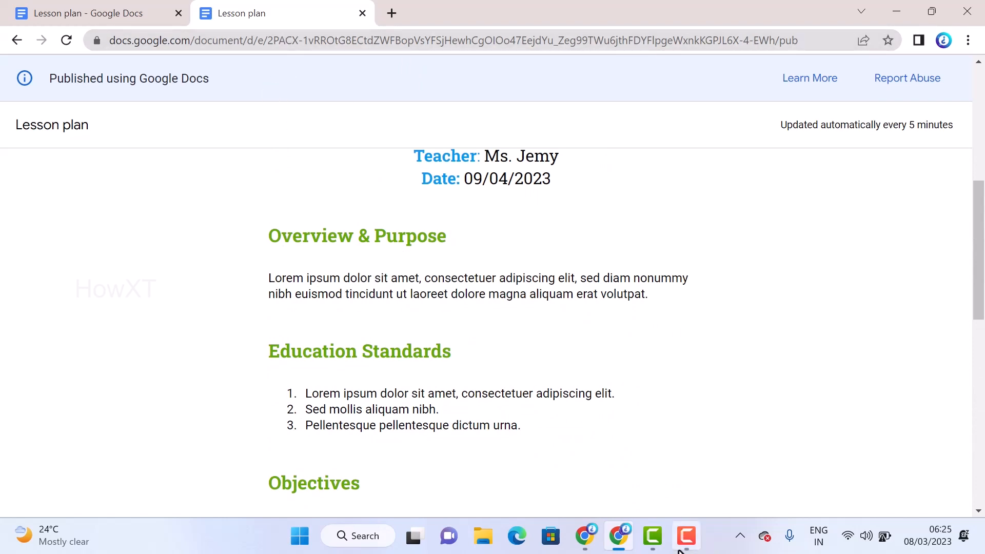
left_click(299, 536)
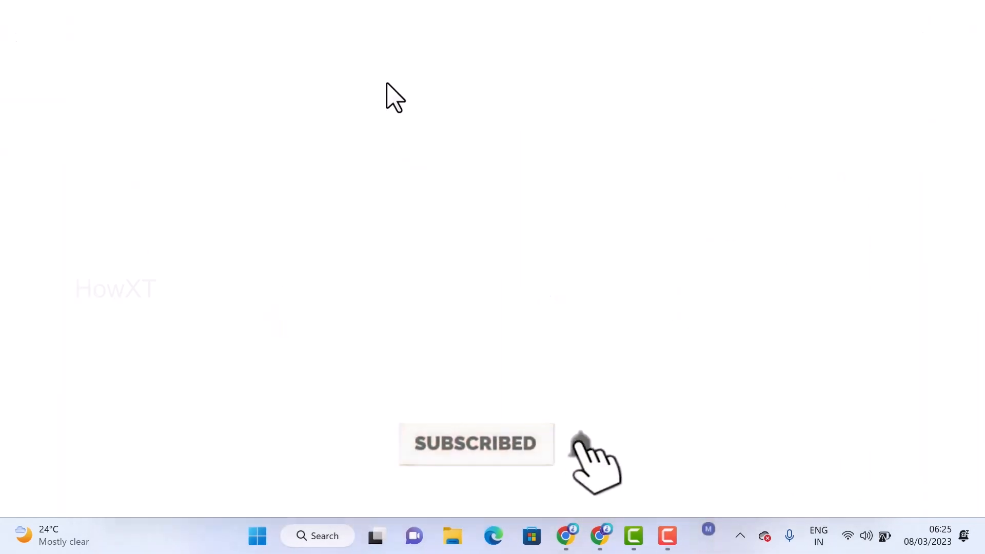
- View the published link in another Chrome profile window and dismiss the Grammarly popup
left_click(564, 536)
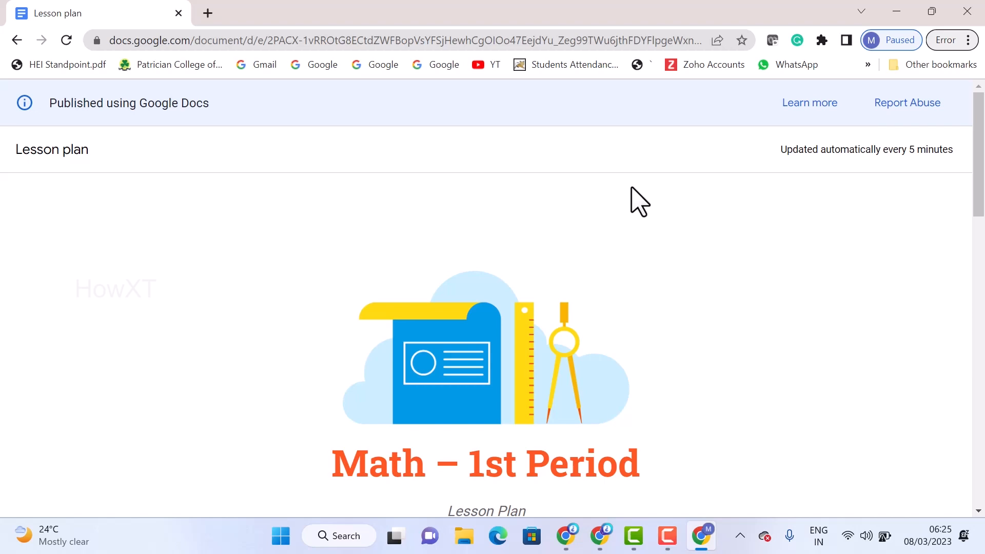
scroll("down", 3)
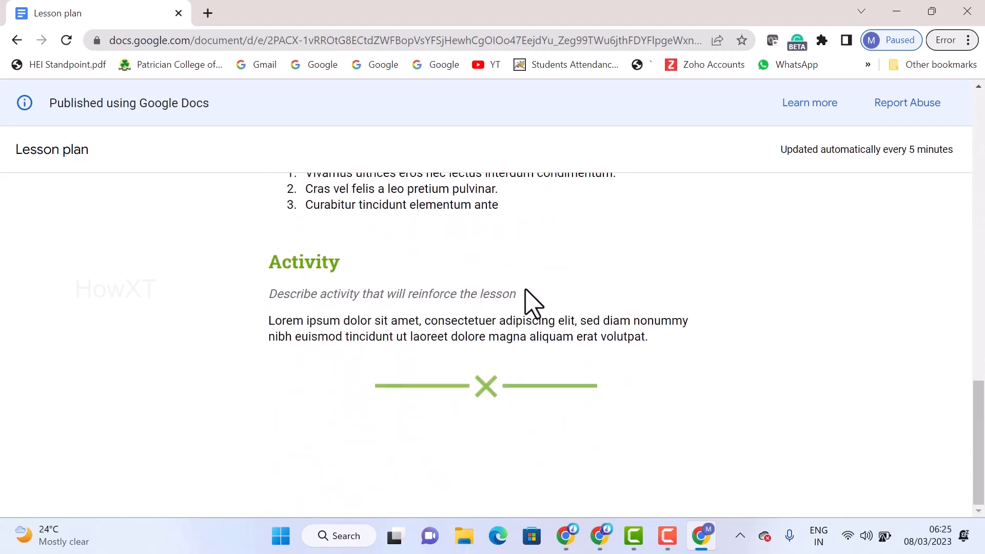
scroll("up", 3)
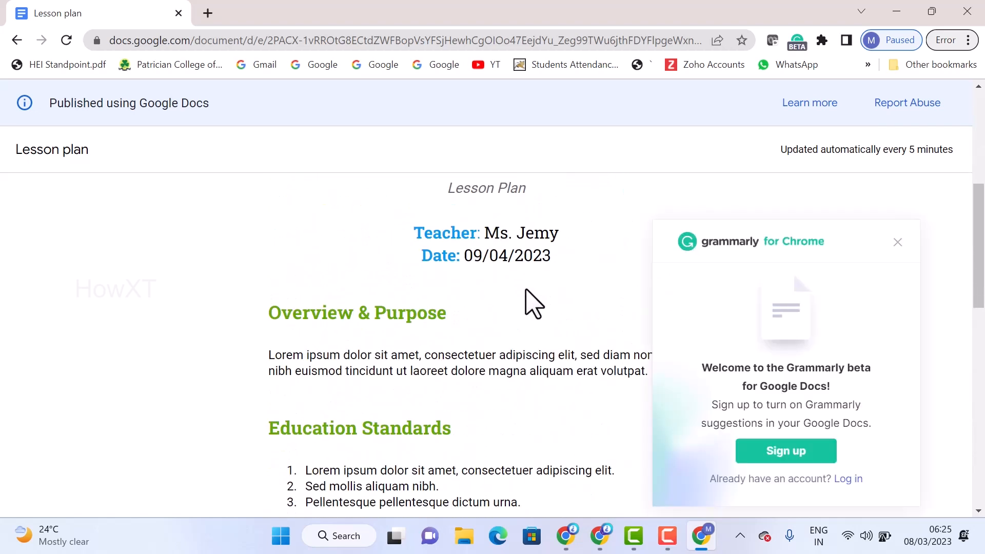
left_click(897, 243)
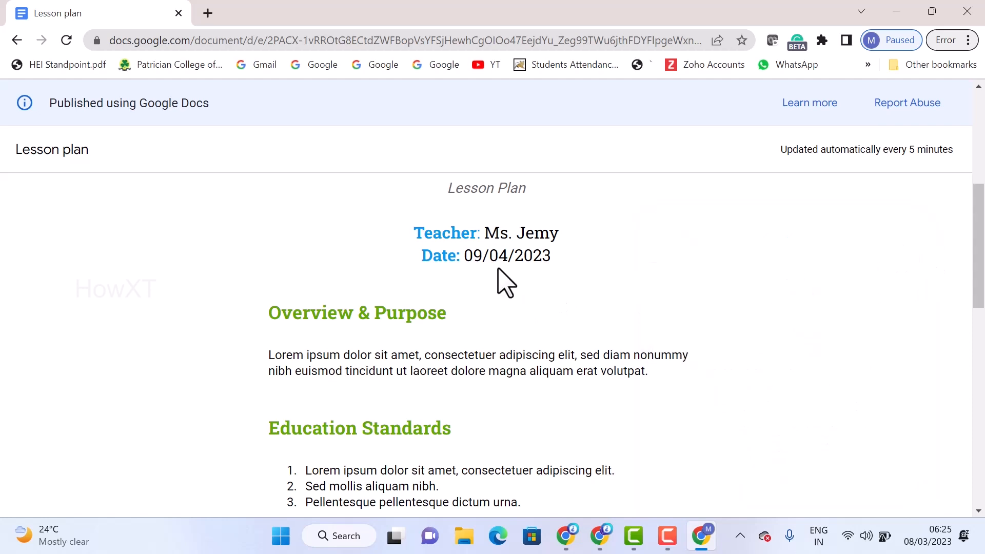
scroll("up", 3)
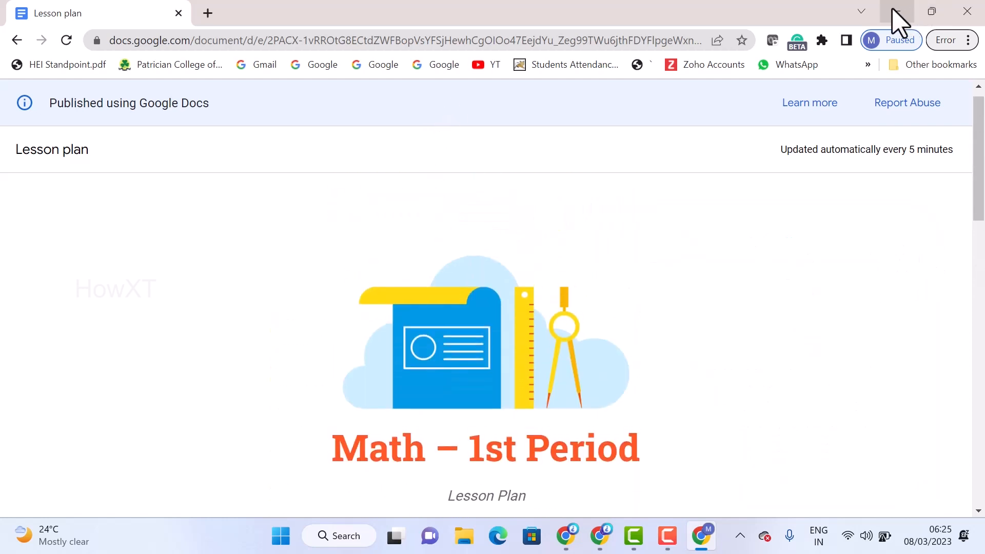
mouse_move(897, 12)
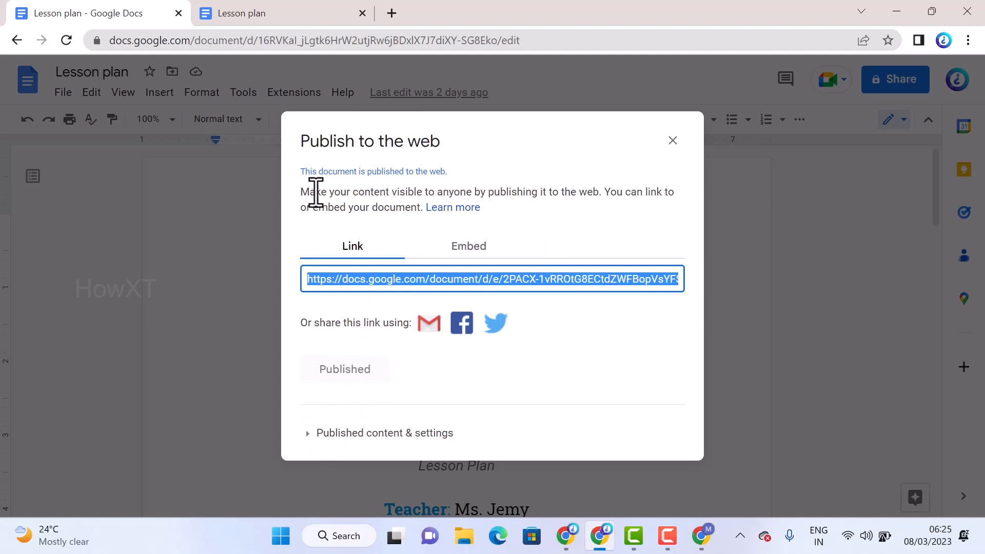
mouse_move(457, 169)
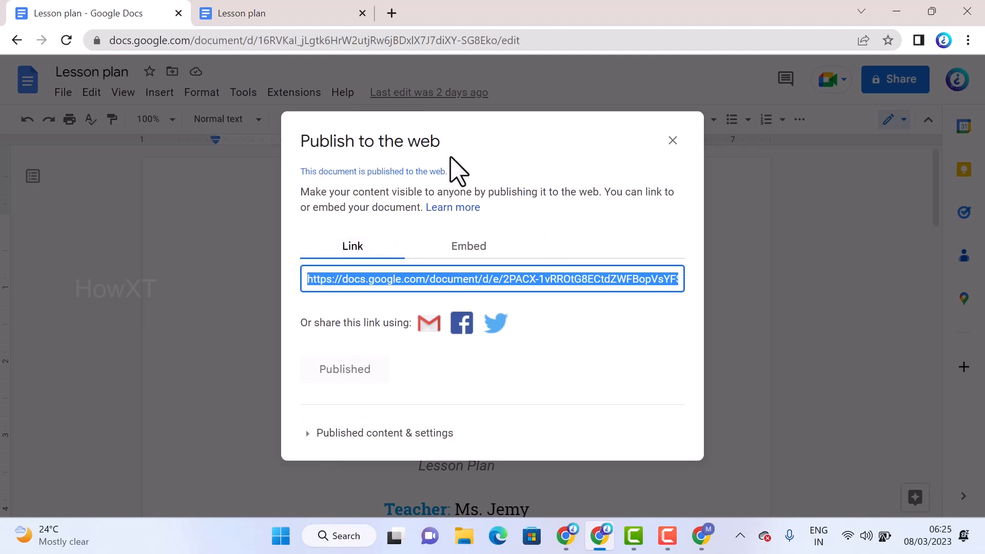
mouse_move(314, 433)
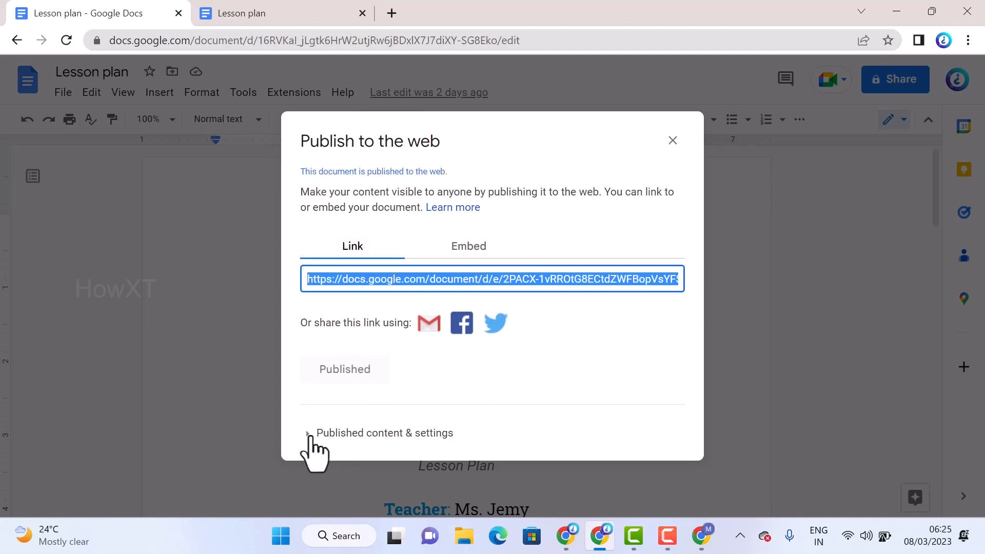
- Expand Published content & settings, choose Stop publishing, and confirm with OK
left_click(308, 433)
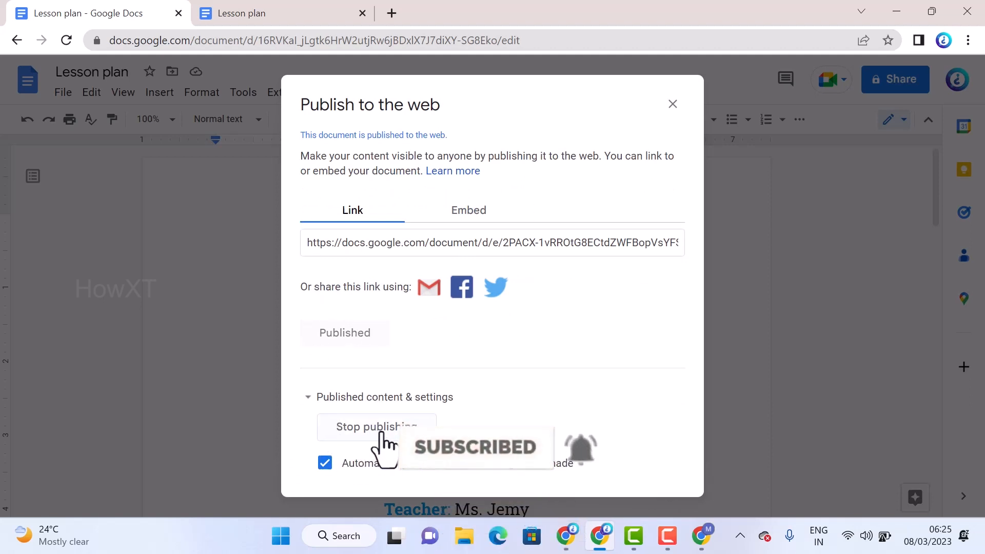
left_click(376, 426)
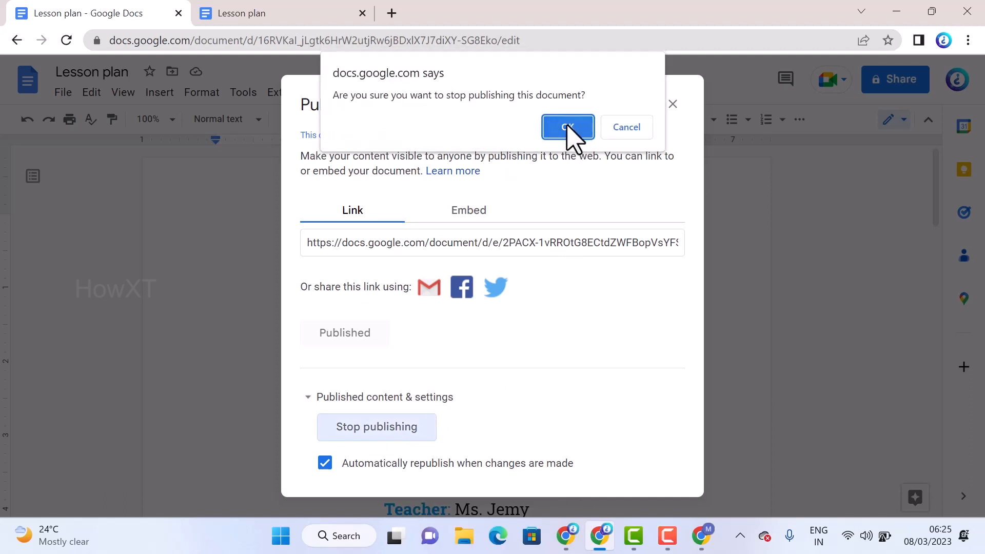
left_click(566, 126)
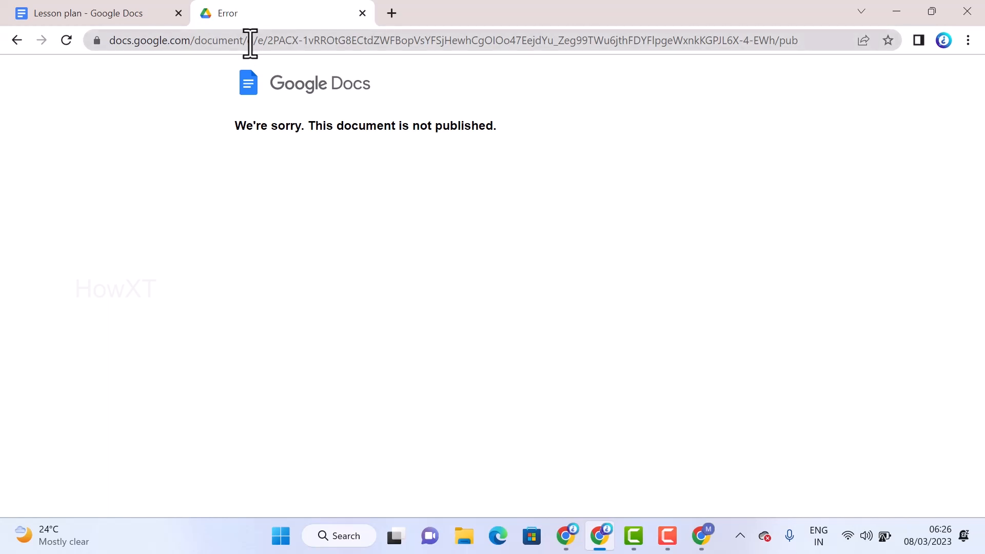
mouse_move(345, 25)
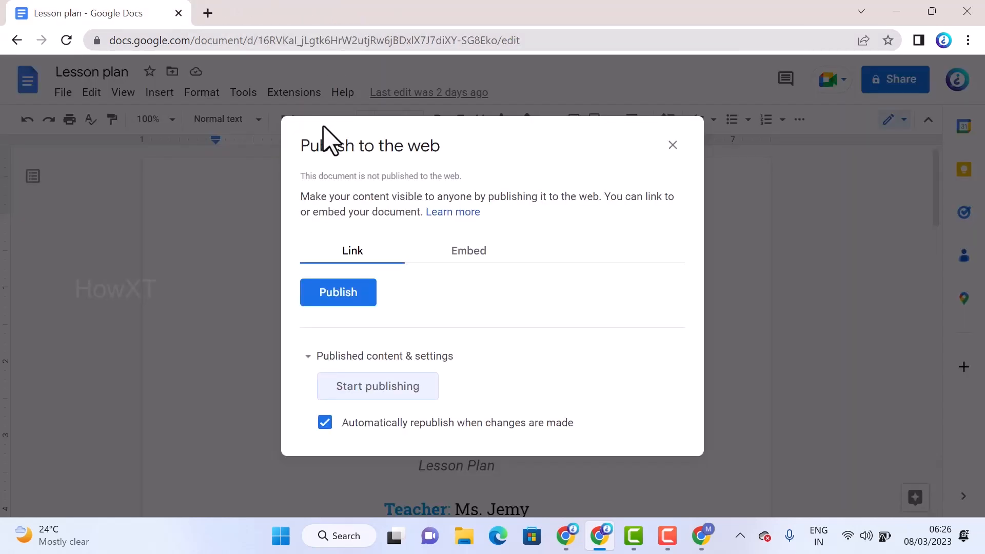
mouse_move(320, 132)
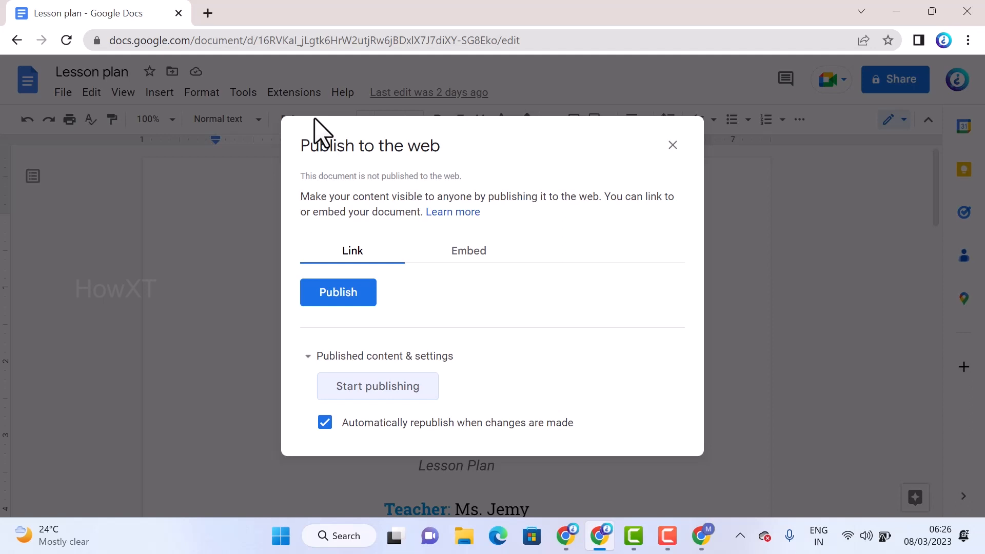